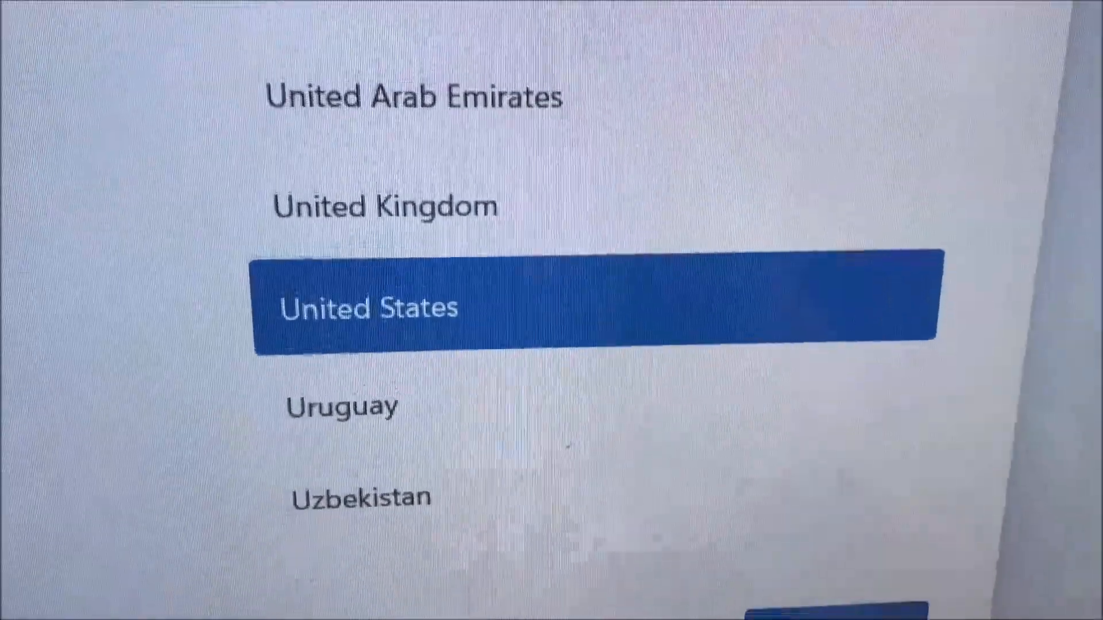
# Step: Pick United States from the region list and confirm with Yes
pyautogui.scroll(-3)
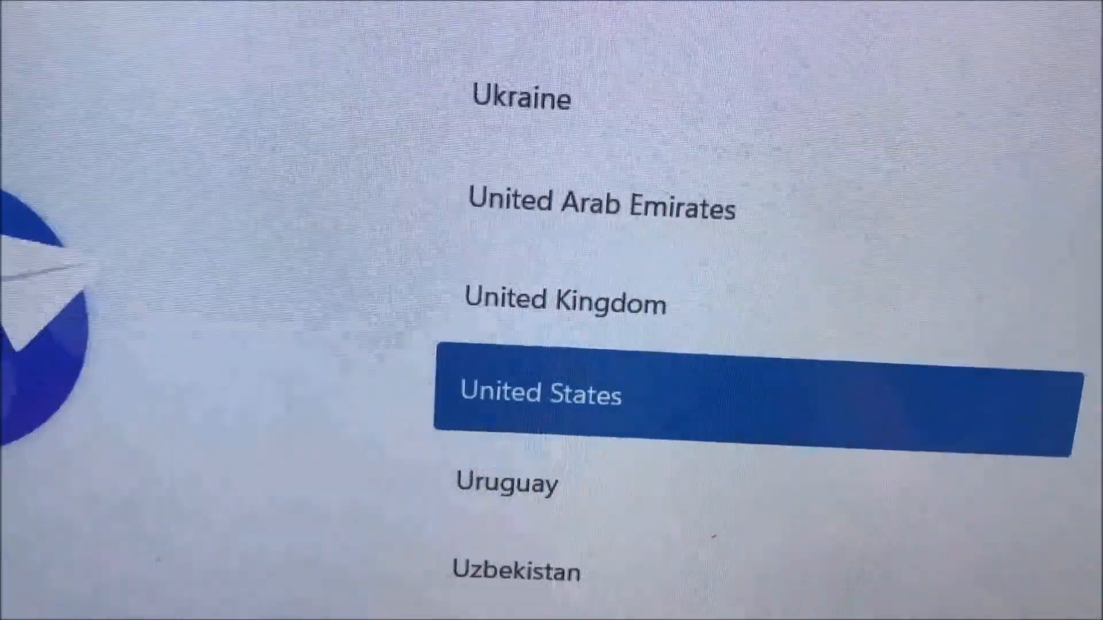
pyautogui.click(541, 393)
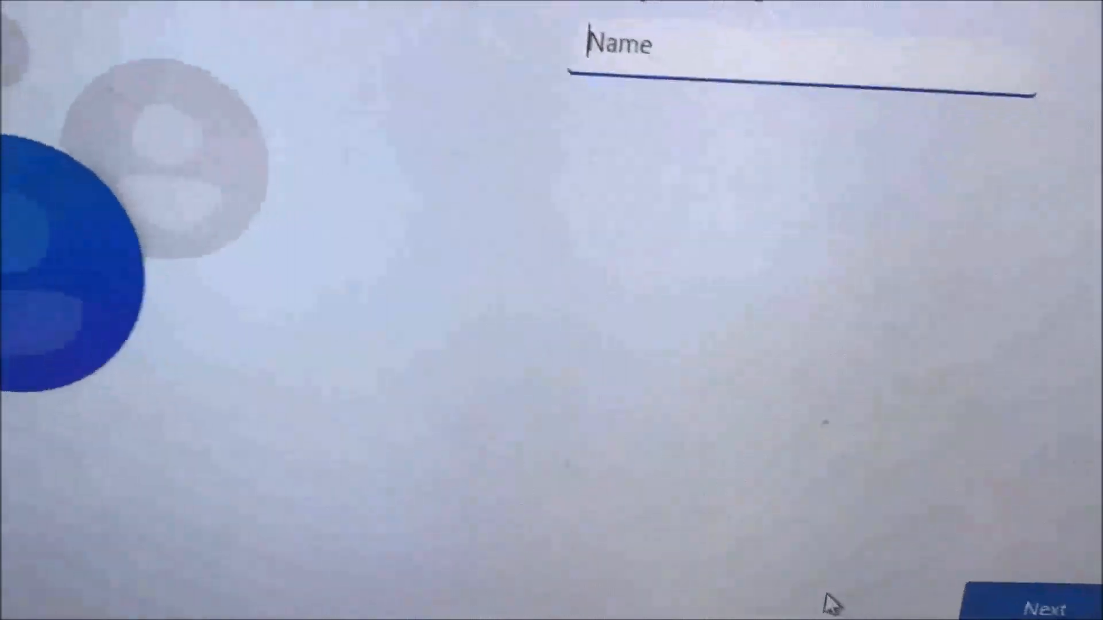
# Step: Accept the entered local account name and continue with Next
pyautogui.click(1048, 608)
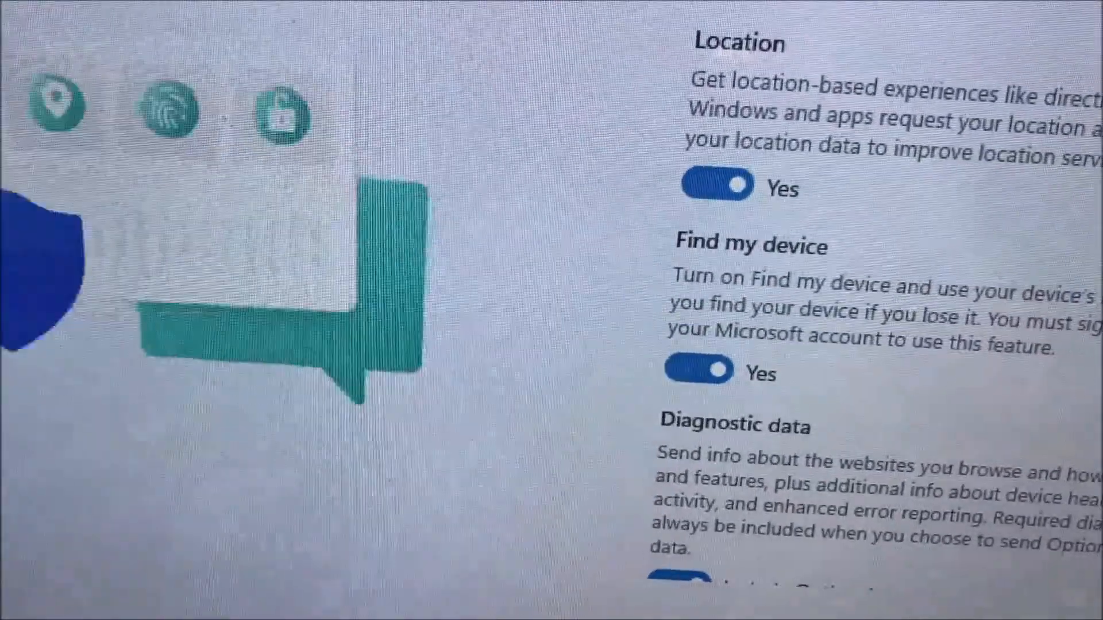
# Step: Review the location, Find my device and diagnostic data settings before accepting
pyautogui.scroll(-3)
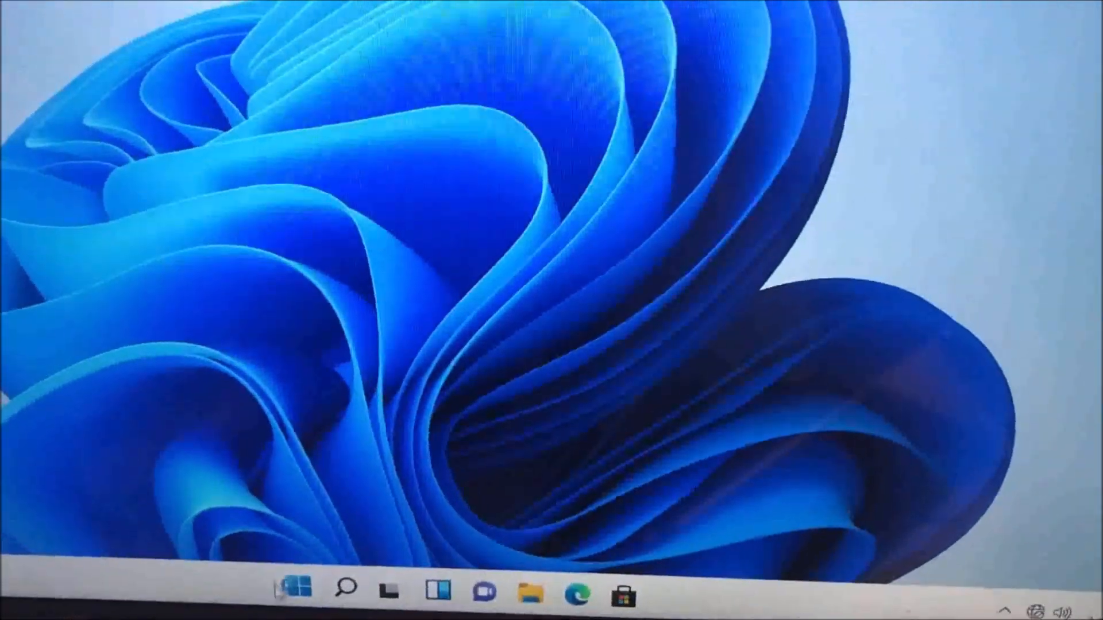
# Step: Bring up the Start menu from the taskbar on the new desktop
pyautogui.click(296, 586)
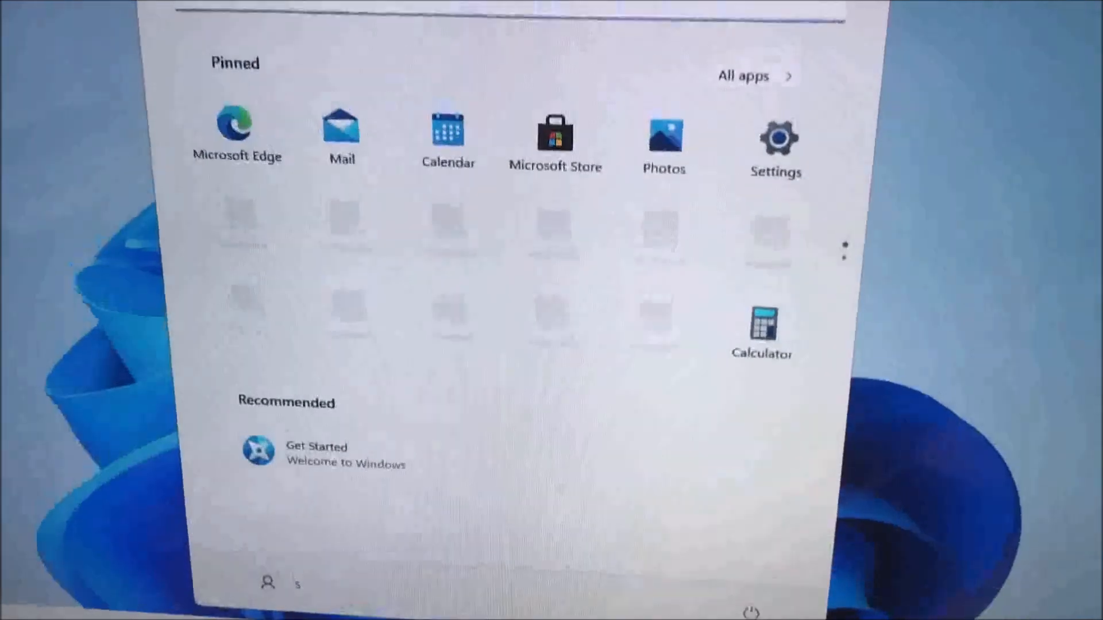